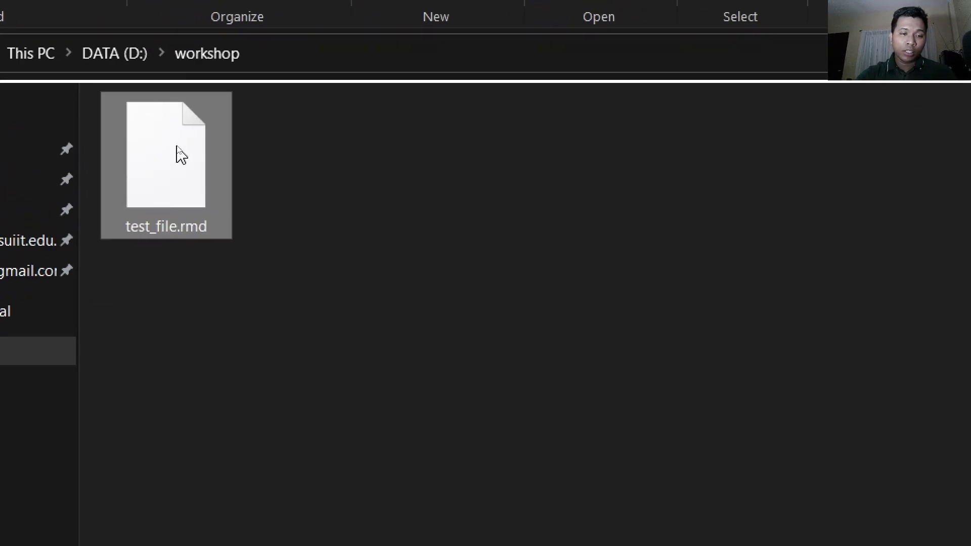
mouse_move(164, 232)
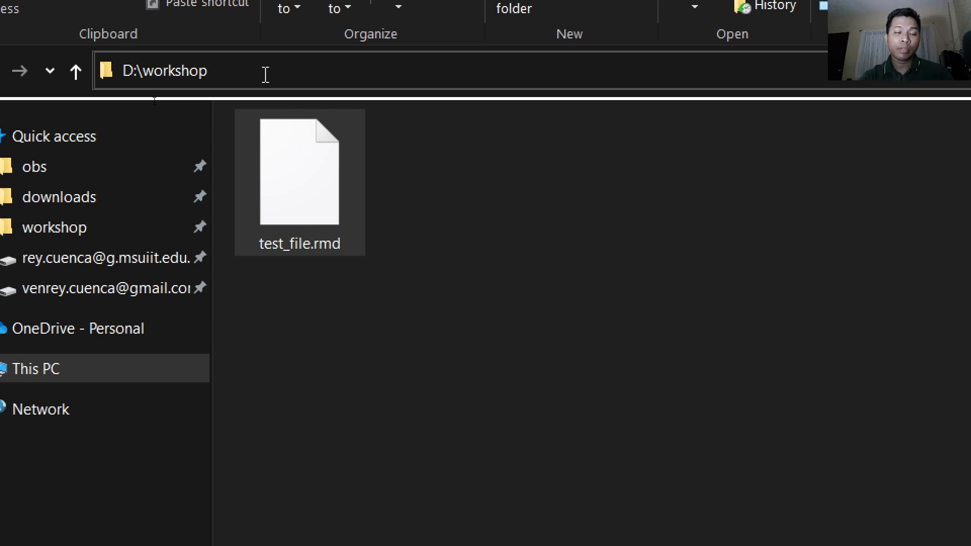
Show the full D:\workshop path of the folder holding test_file.rmd.
left_click(166, 69)
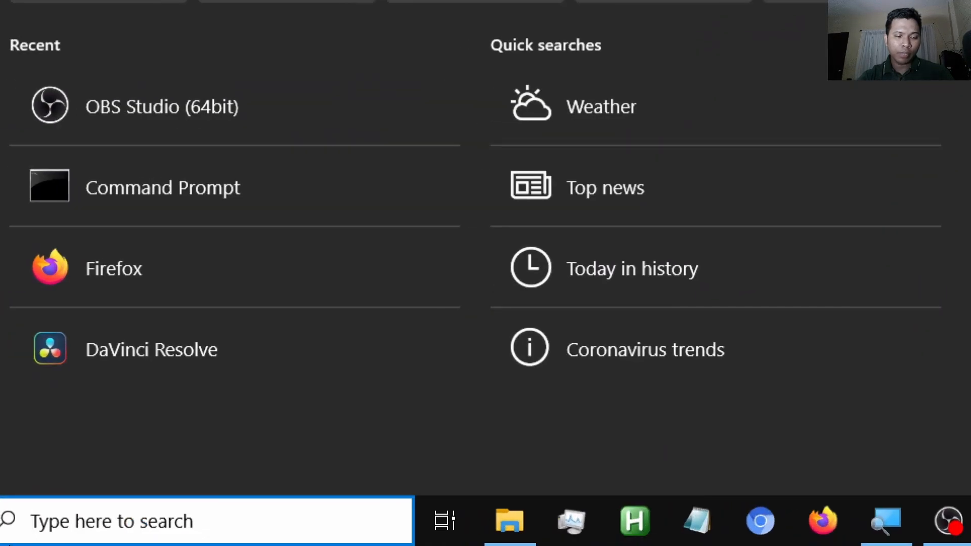
Launch Command Prompt from Start search and start an R session with 'R'.
type("cmd")
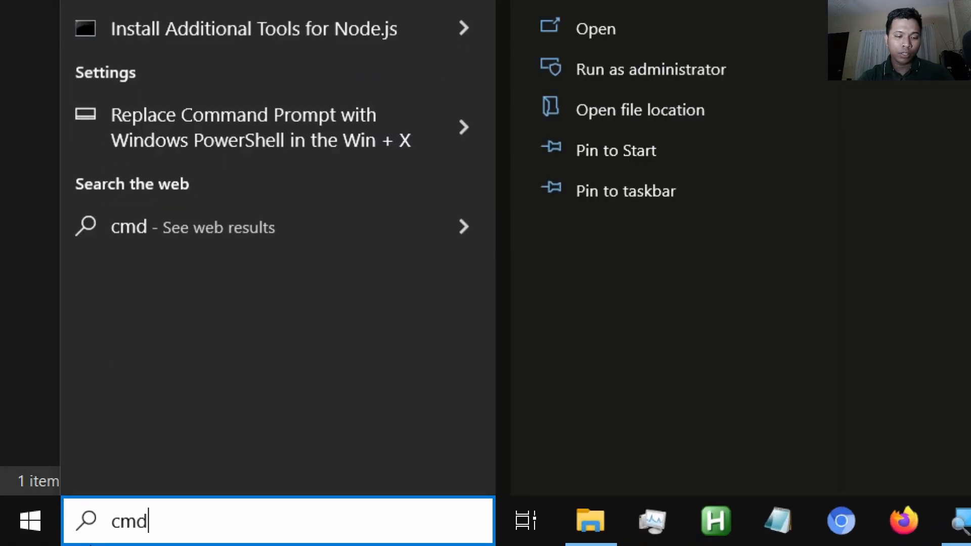
left_click(594, 28)
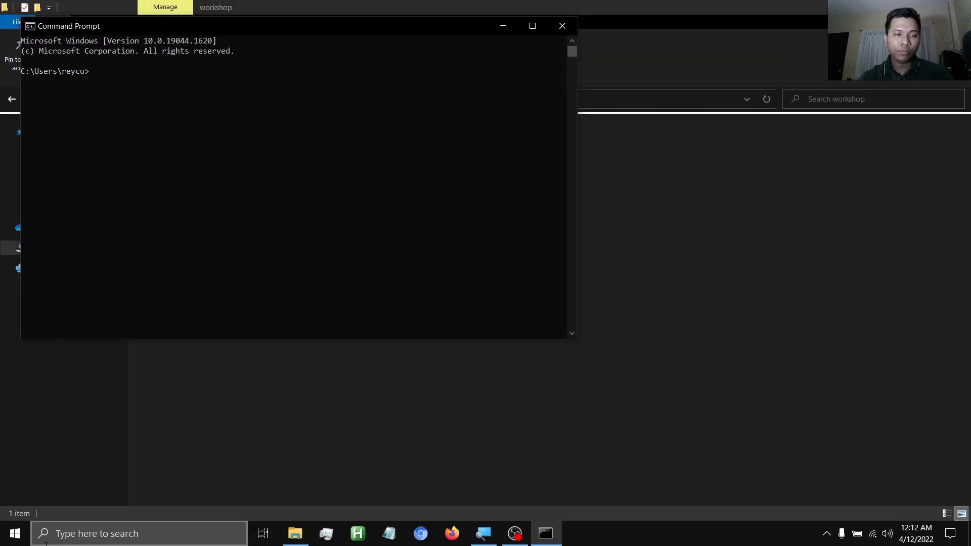
left_click(532, 25)
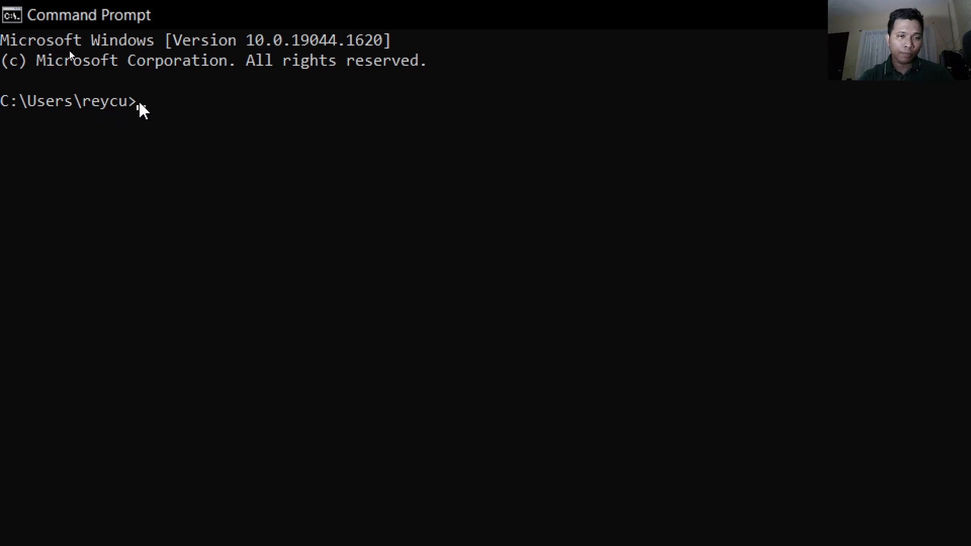
type("R")
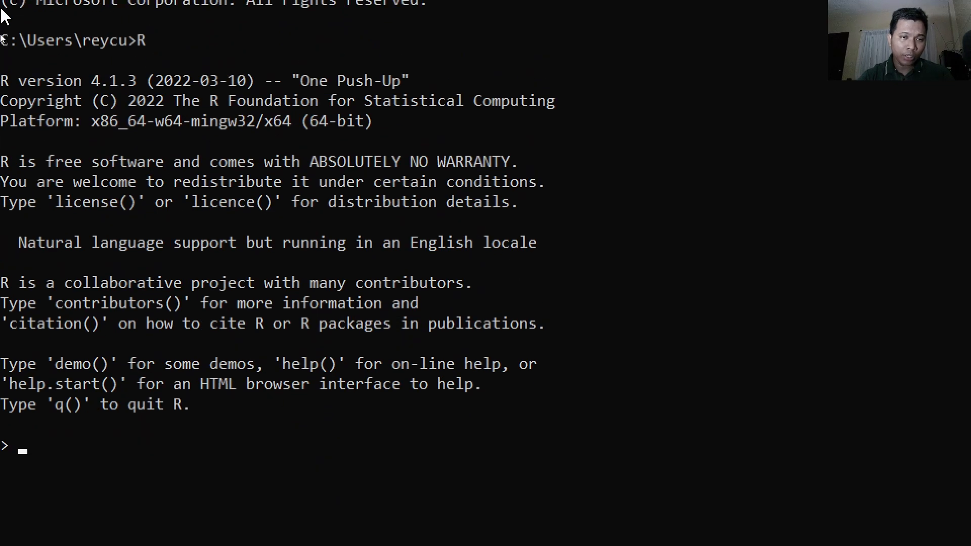
mouse_move(192, 394)
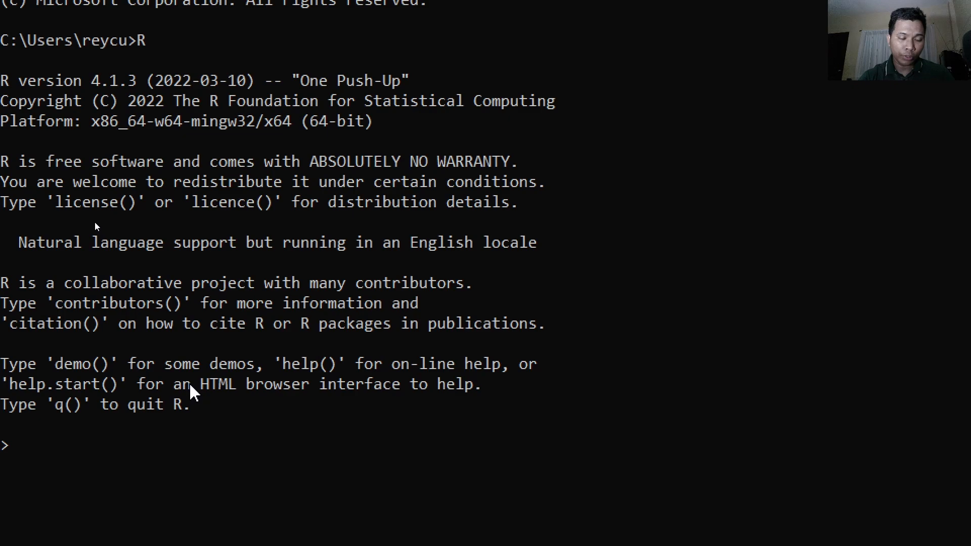
mouse_move(12, 447)
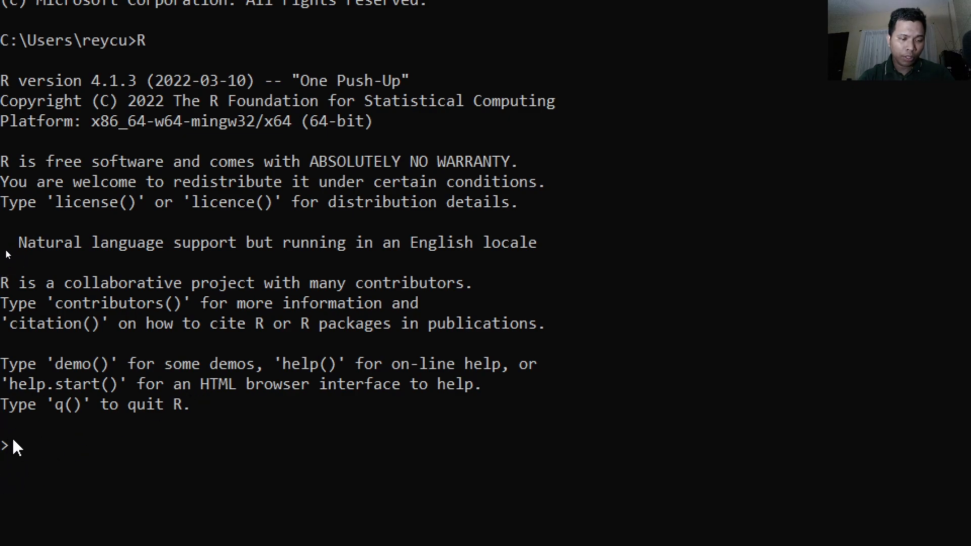
mouse_move(121, 463)
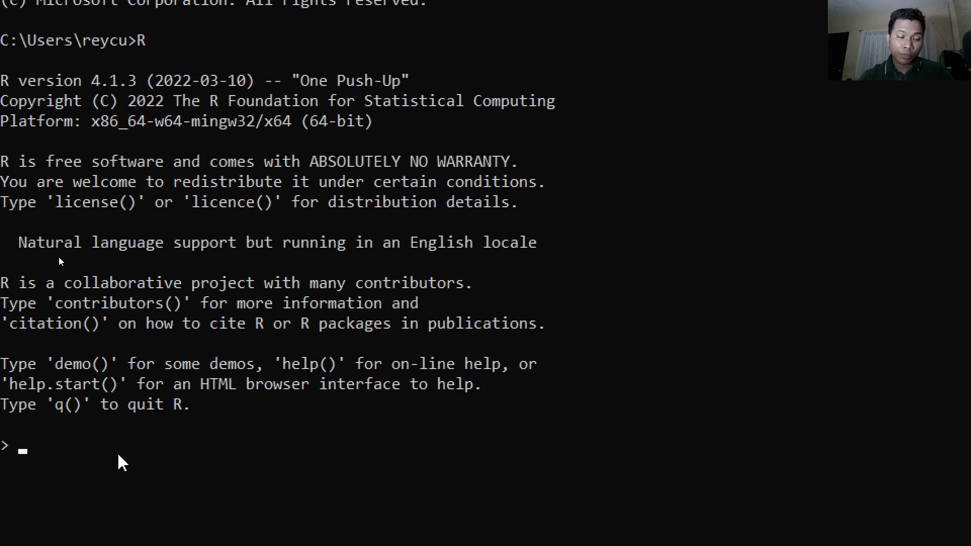
Run setwd("D:/workshop") and list.files() to see test_file.rmd.
type("set")
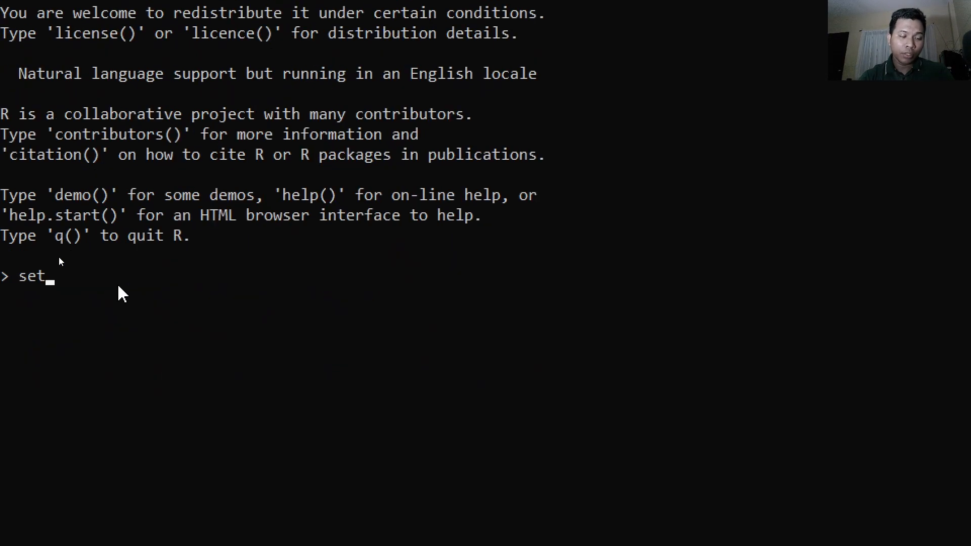
type("wd(")
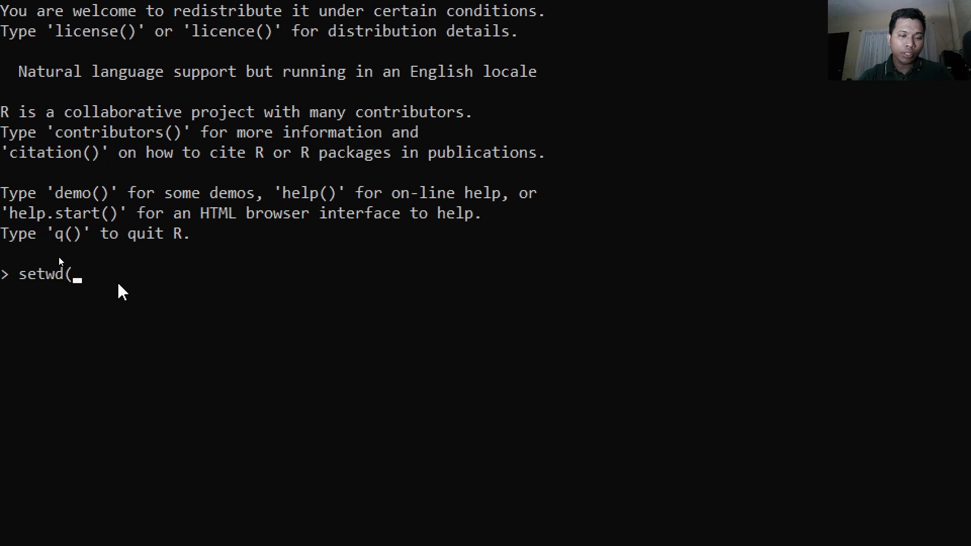
type("\"D")
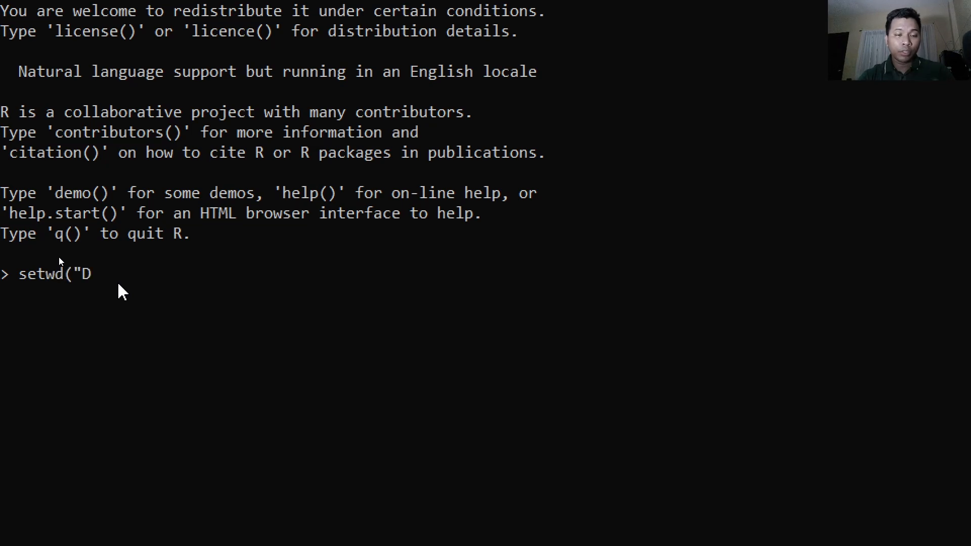
type(":")
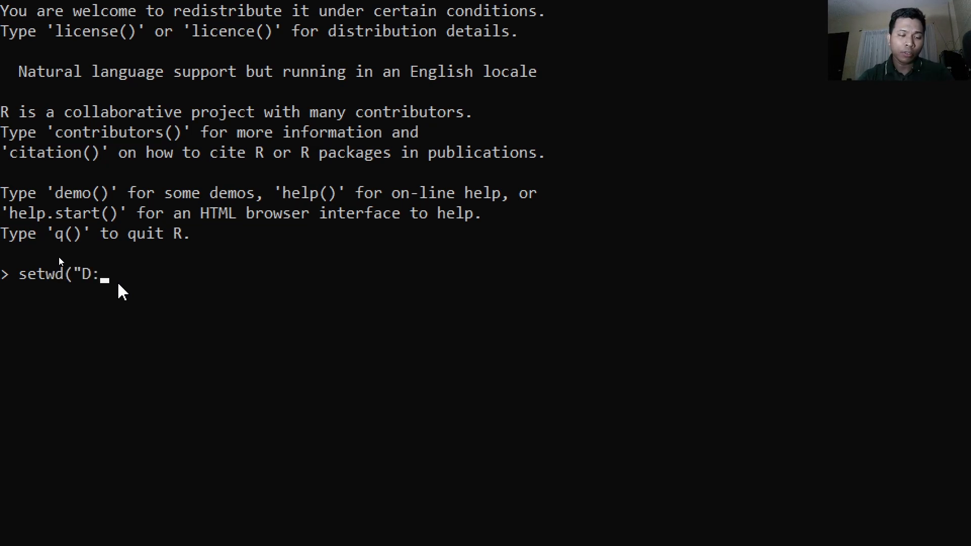
type("/")
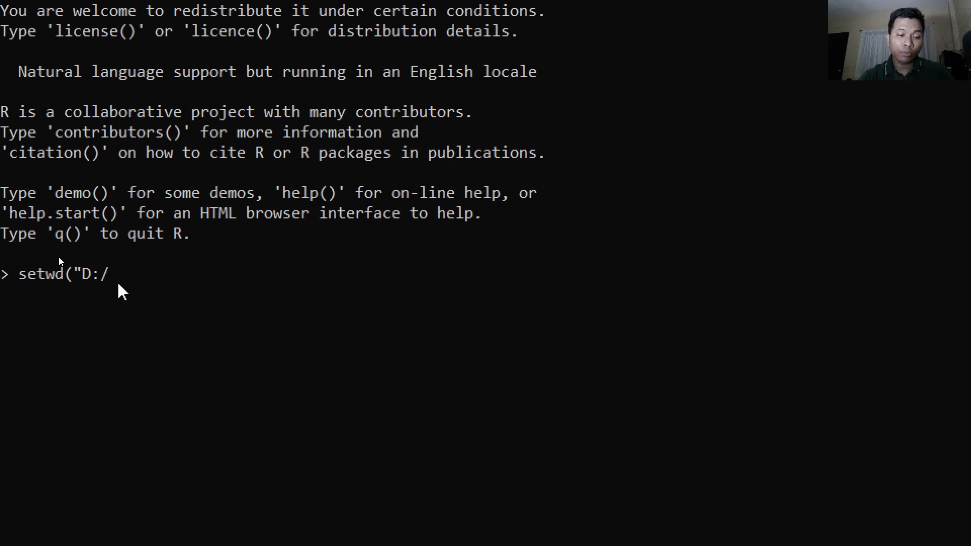
type("wo")
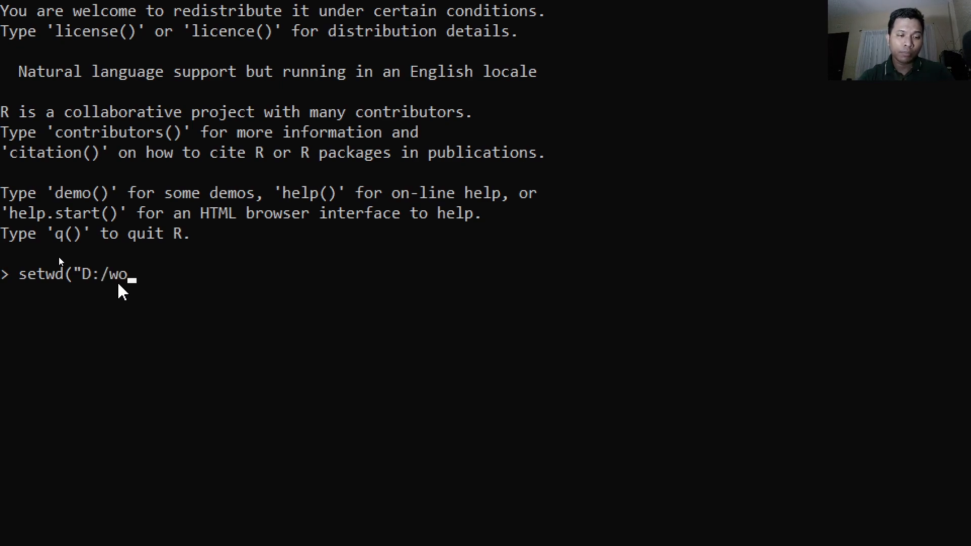
type("rkshop\")")
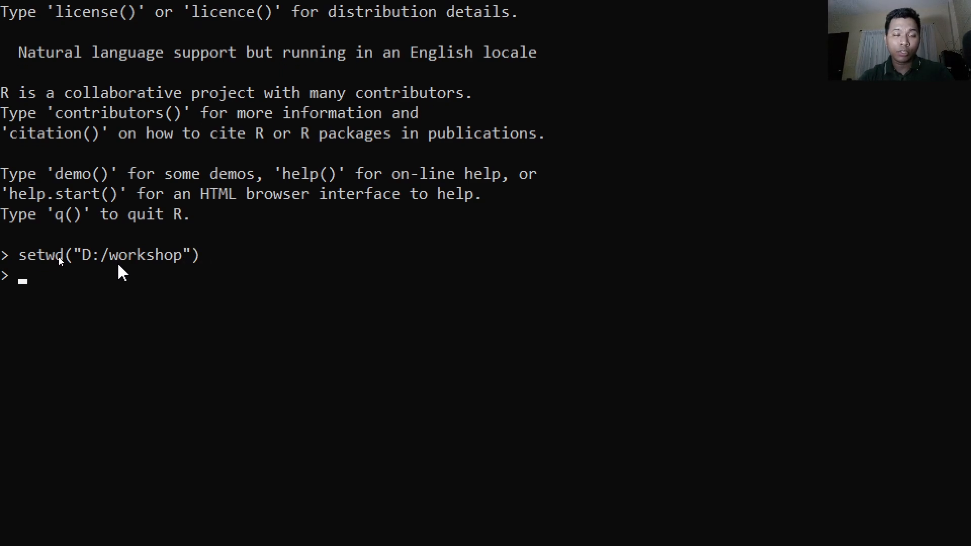
type("list.f")
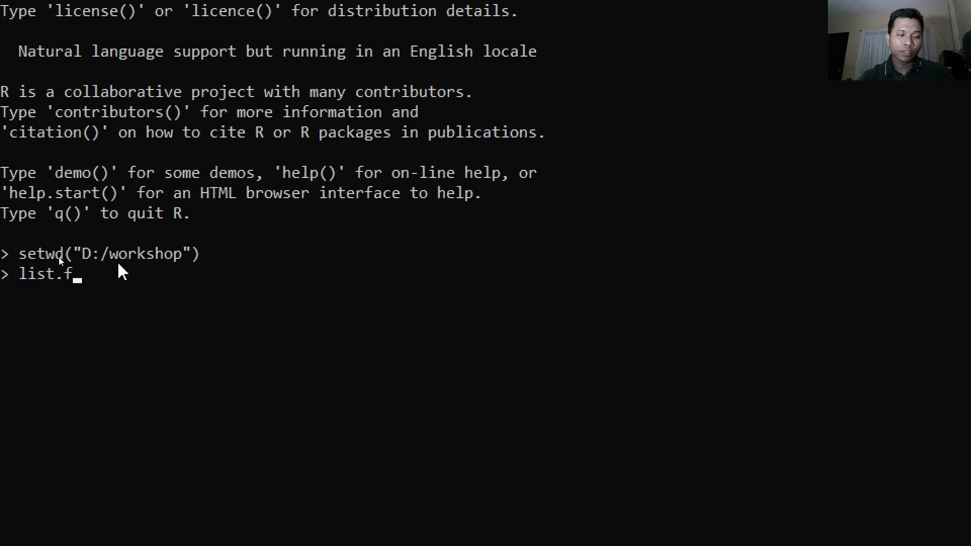
type("iles()")
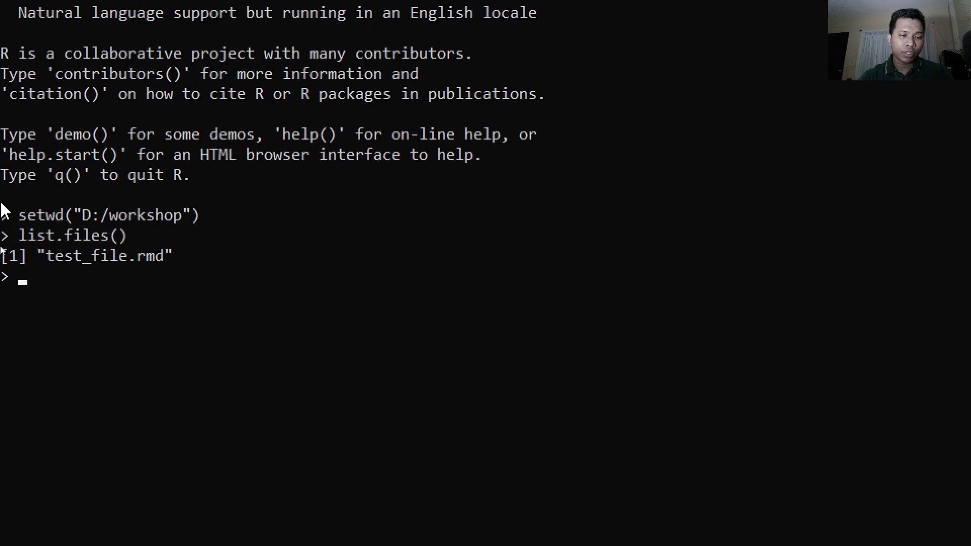
mouse_move(70, 277)
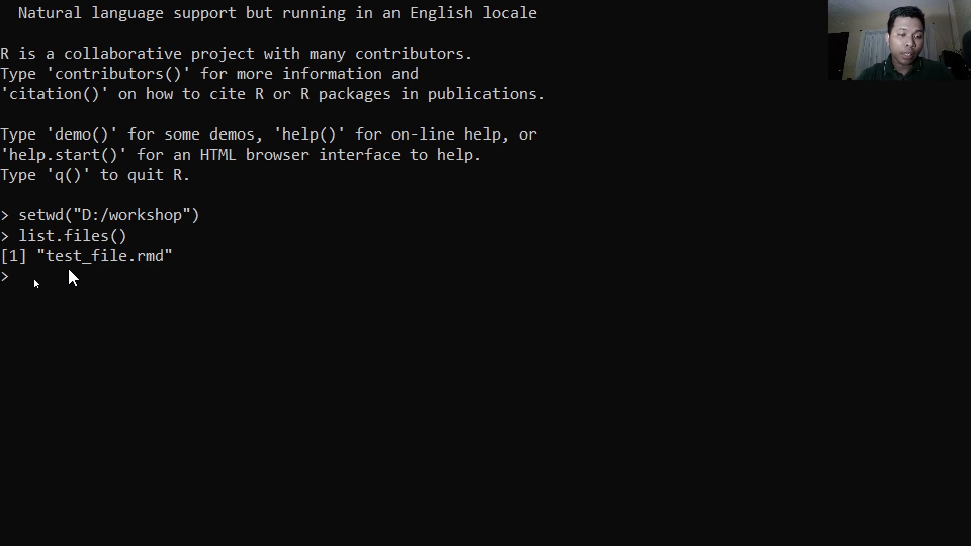
Run install.packages("rmarkdown") and answer yes to using a personal library.
type("instal")
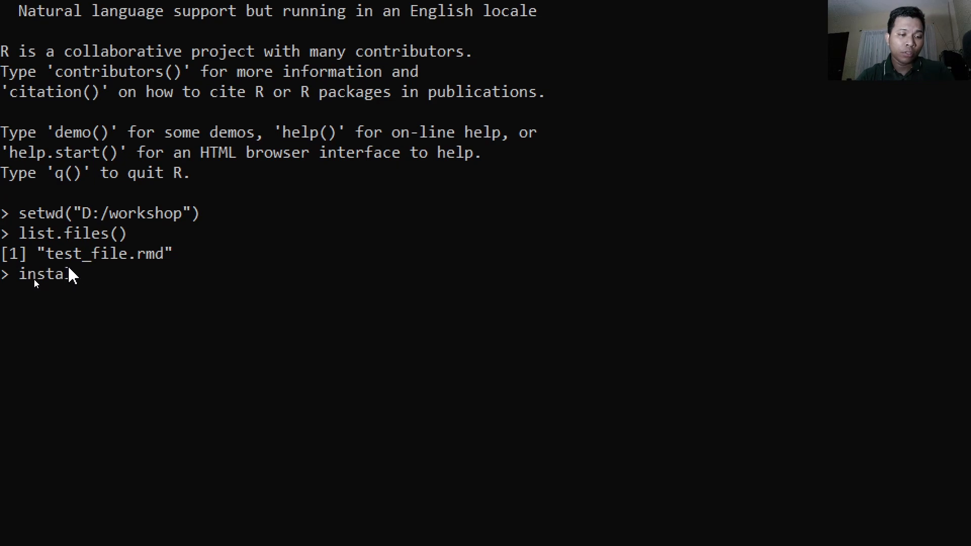
type("l.packages(")
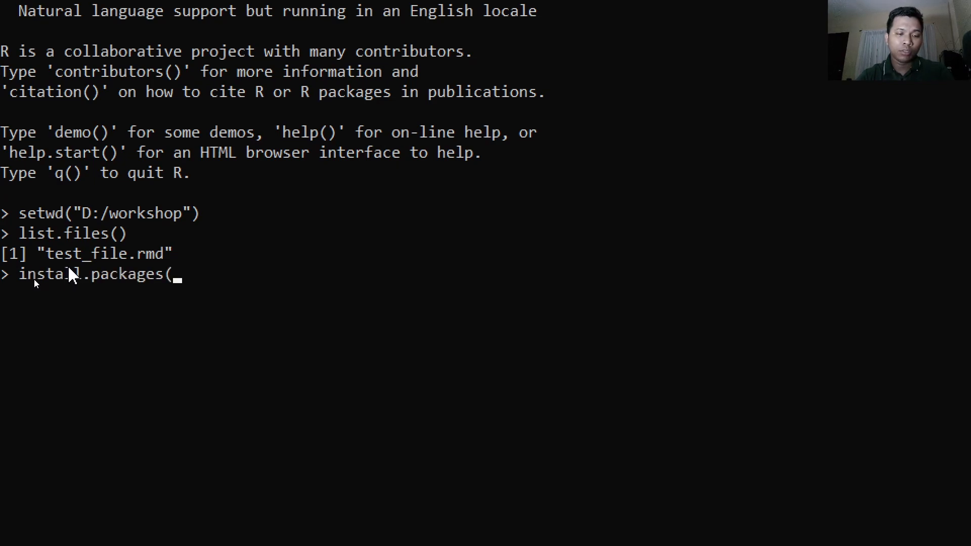
type("\"rmar")
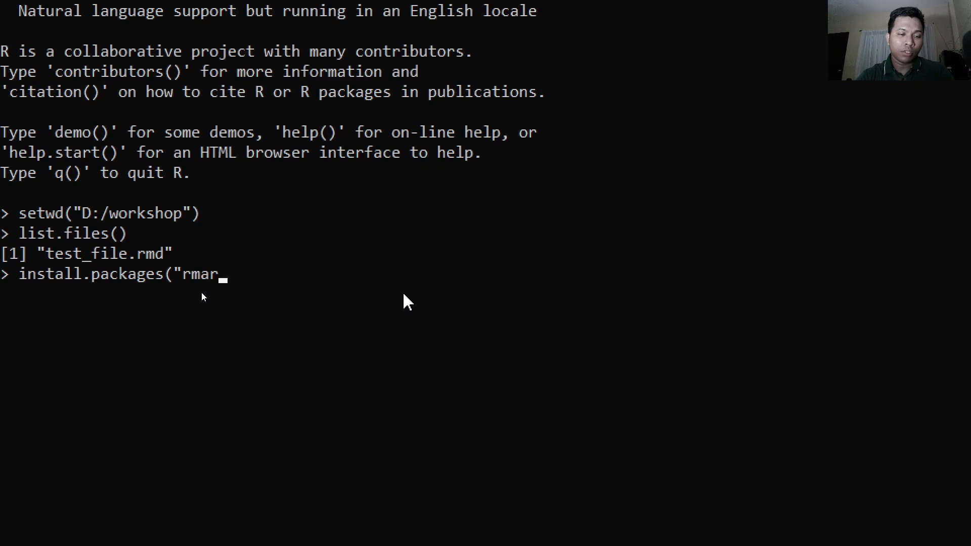
type("kdown\")")
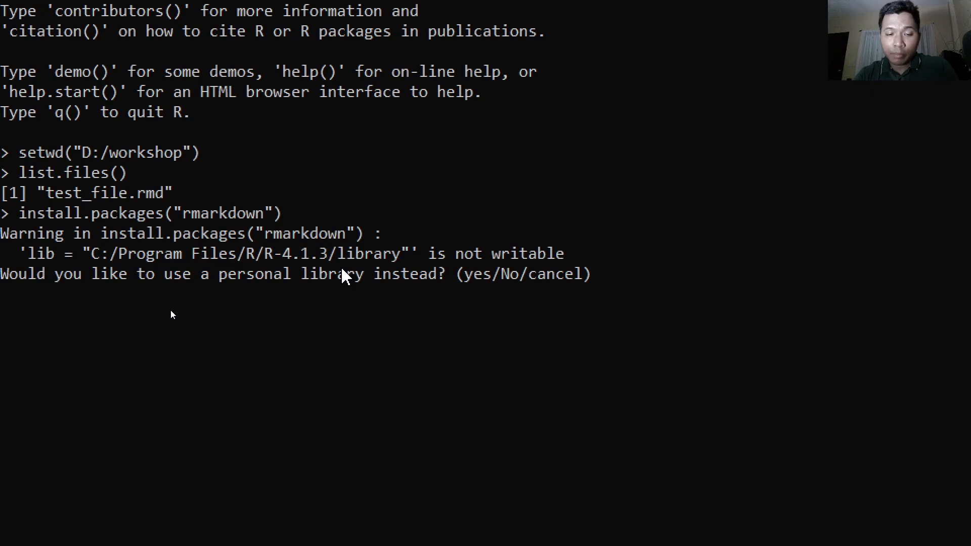
type("yes")
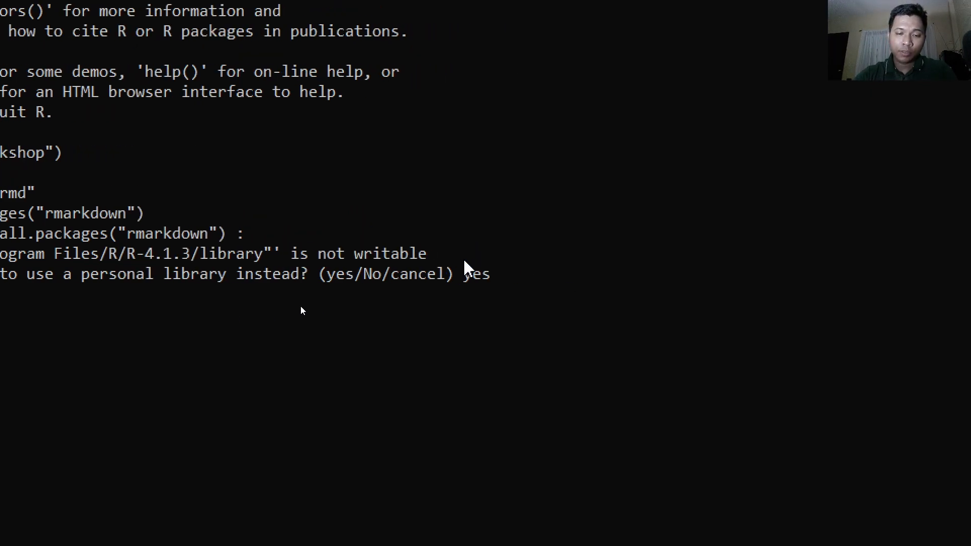
type("yes")
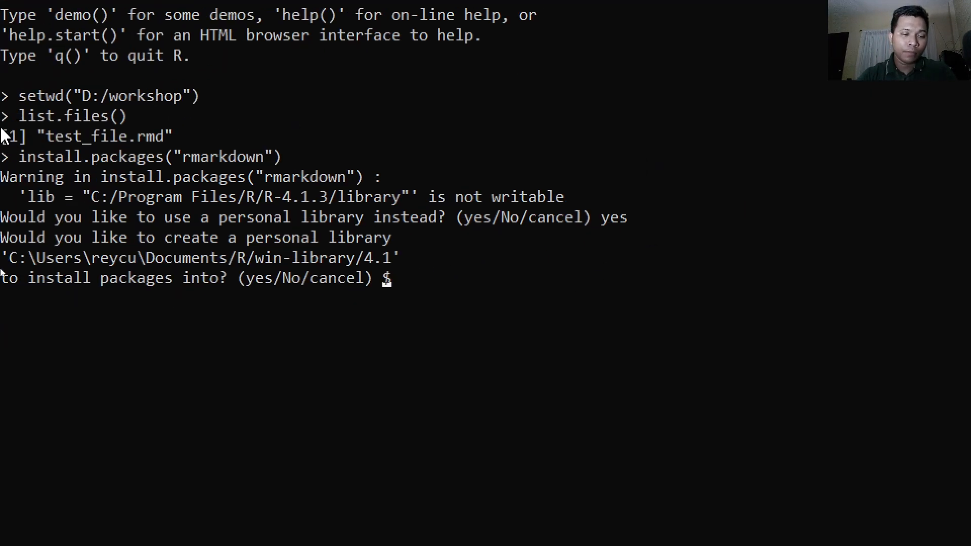
mouse_move(207, 320)
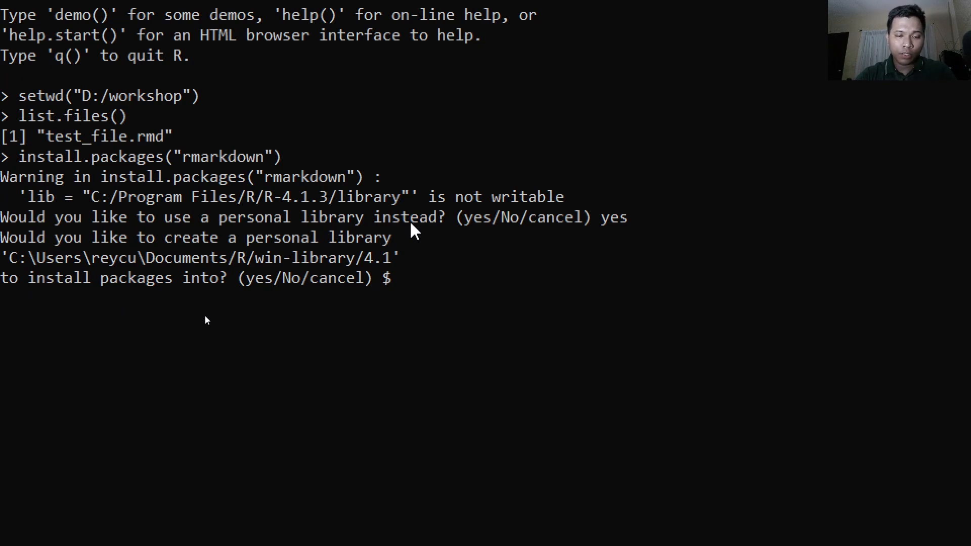
type("$$")
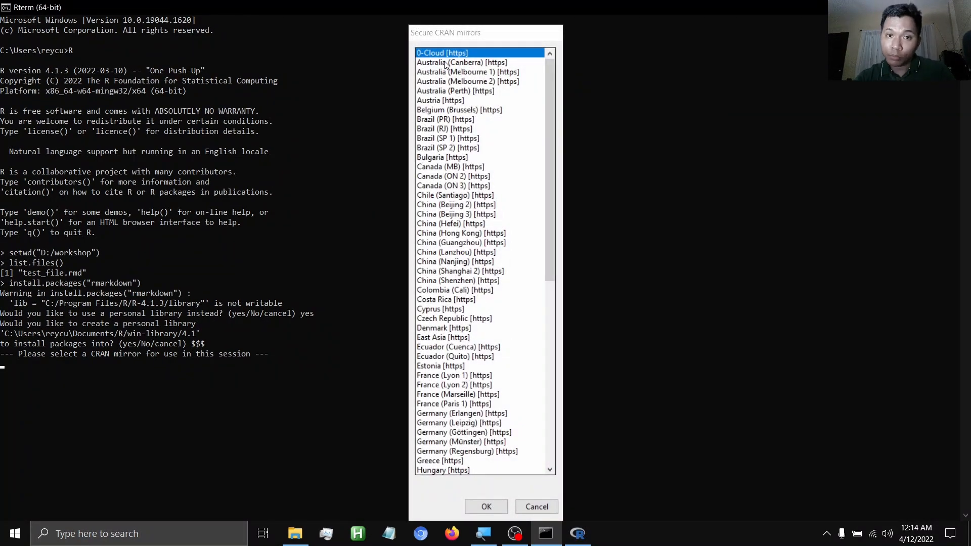
Select Australia (Canberra) [https] in the Secure CRAN mirrors list.
left_click(462, 61)
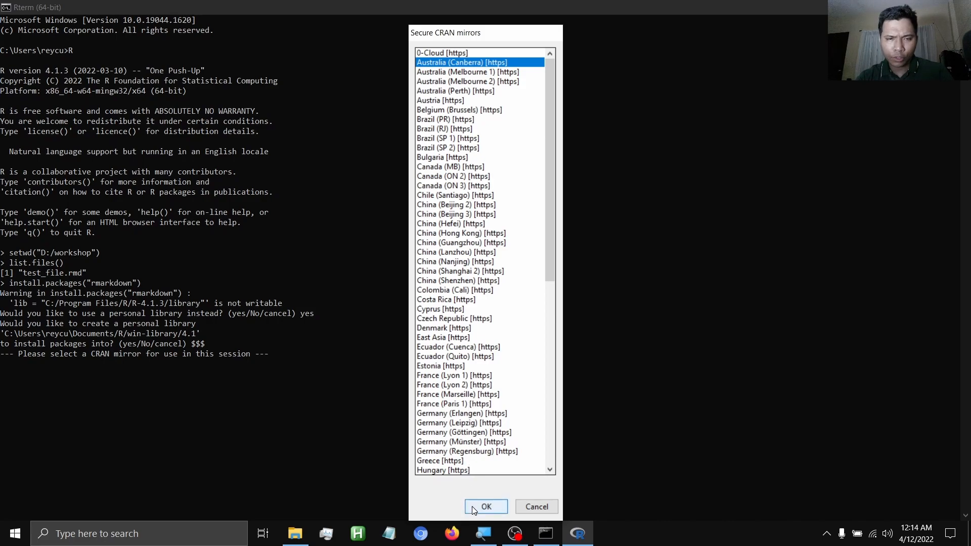
mouse_move(435, 309)
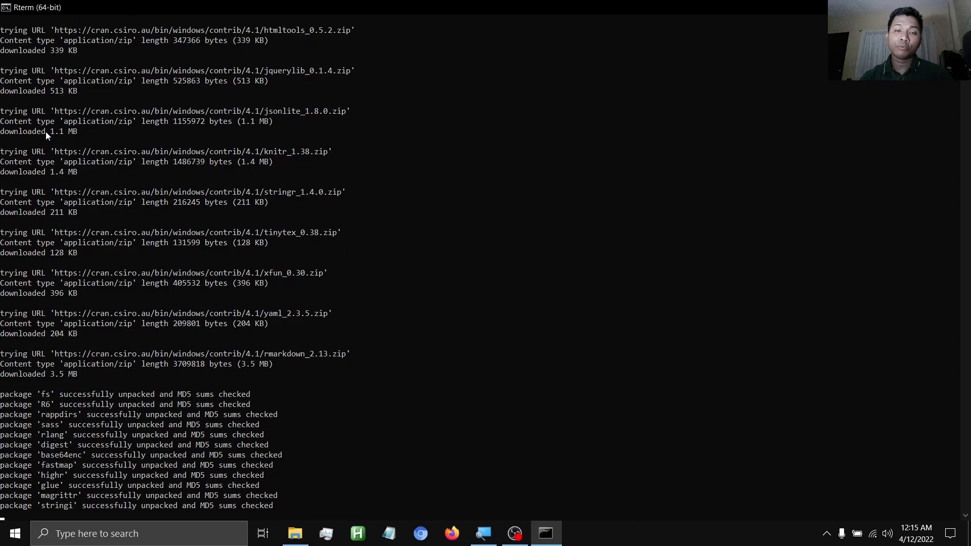
Scroll through the console output while rmarkdown and its dependencies install.
scroll("down", 3)
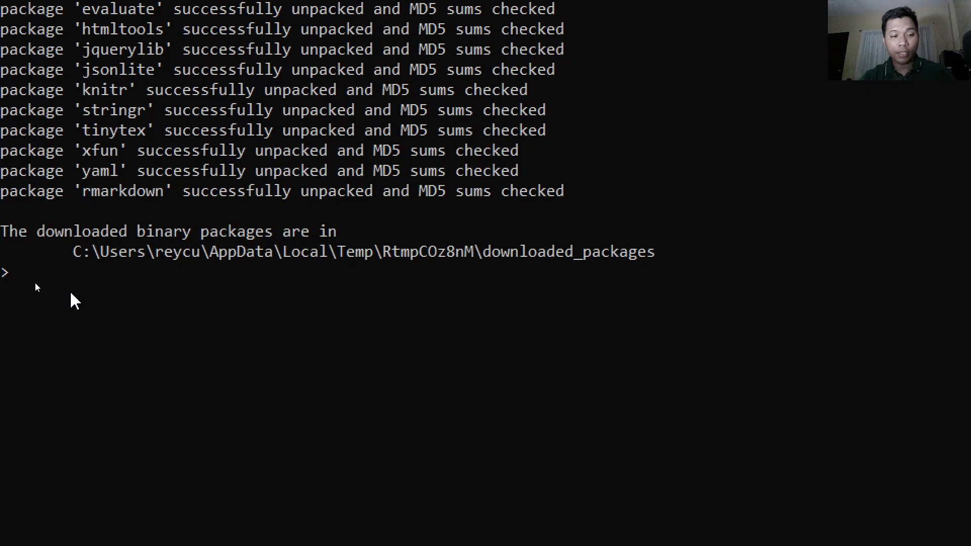
List the folder's files and type rmarkdown::render("test_file.rmd") at the prompt.
type("list.")
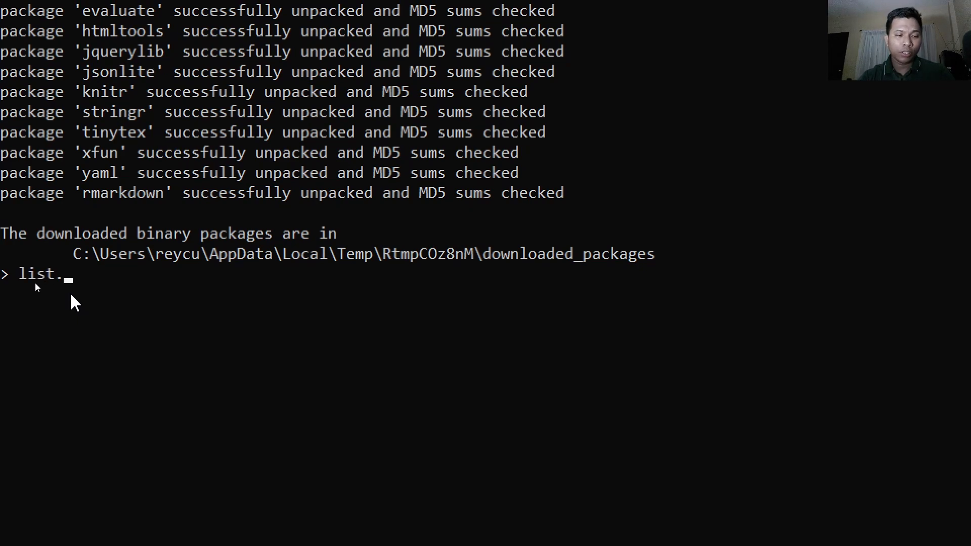
type("files()")
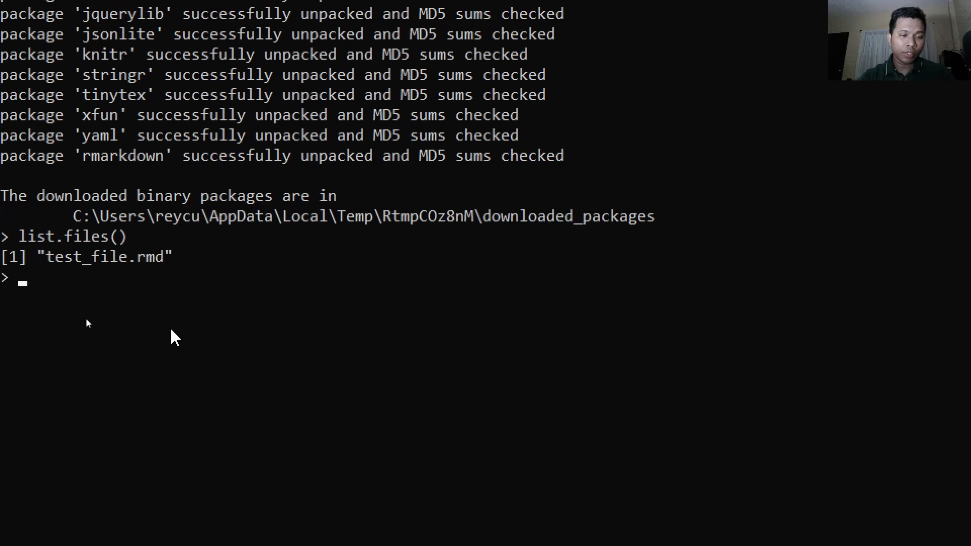
mouse_move(179, 269)
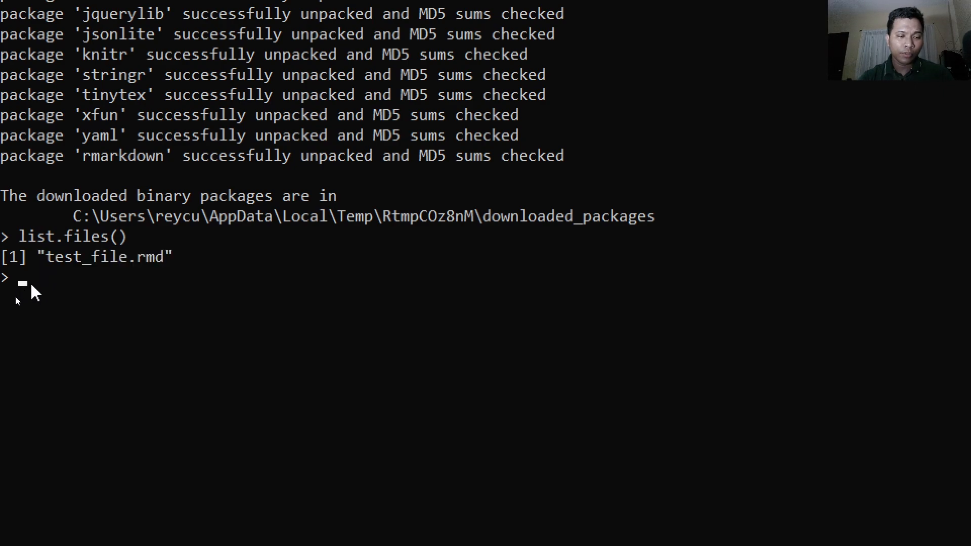
type("re")
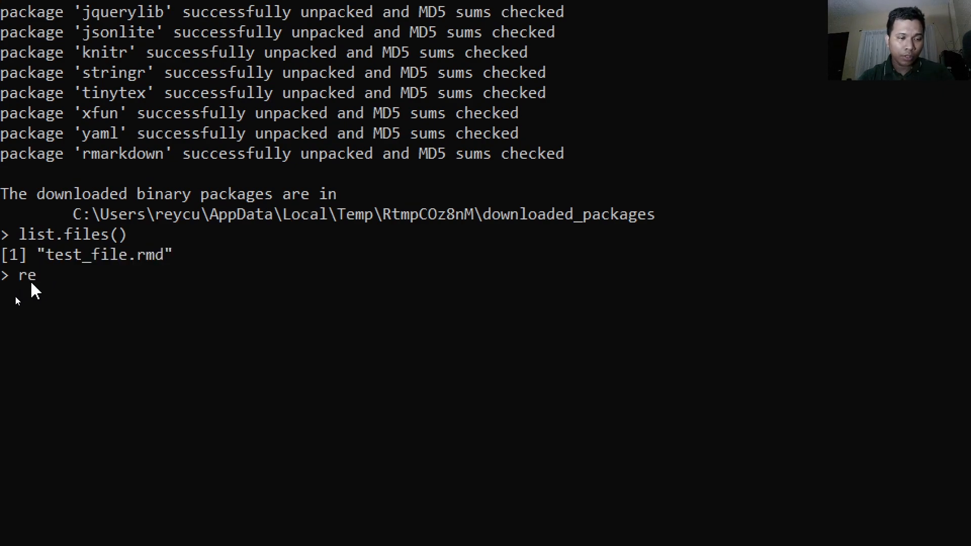
type("armd")
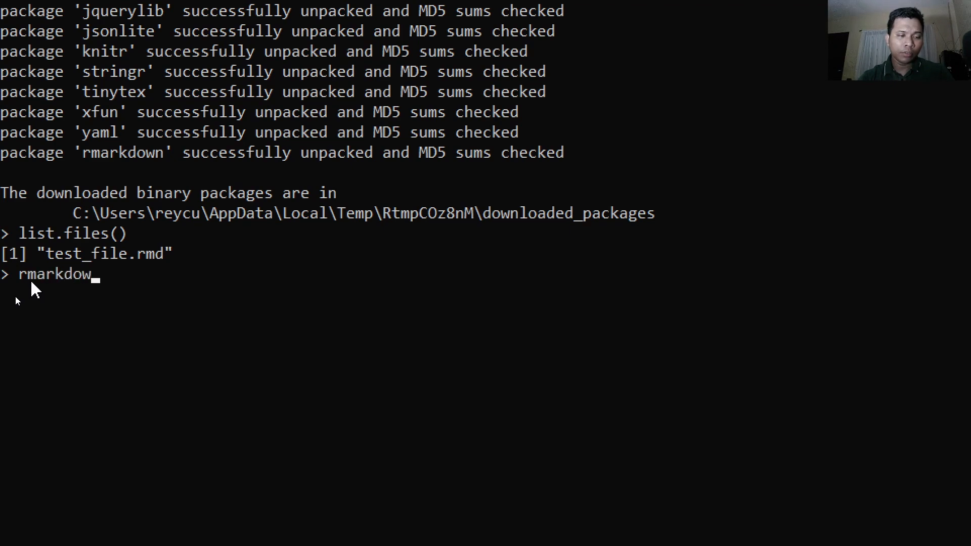
type("::")
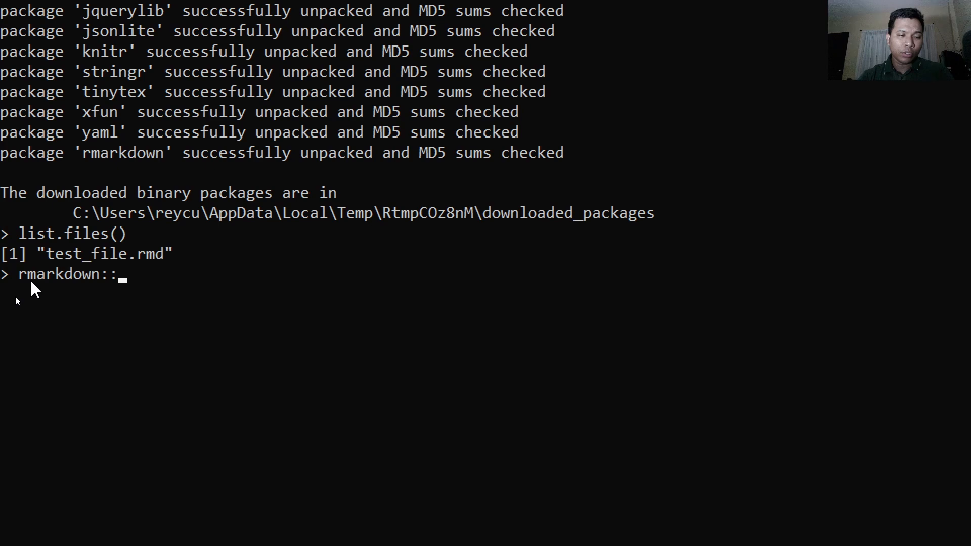
type("render(\"")
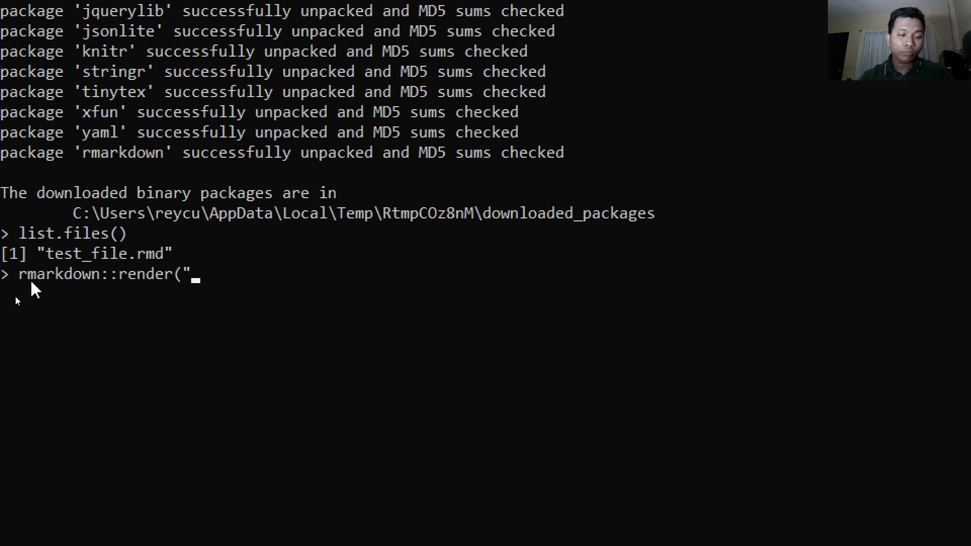
type("test_")
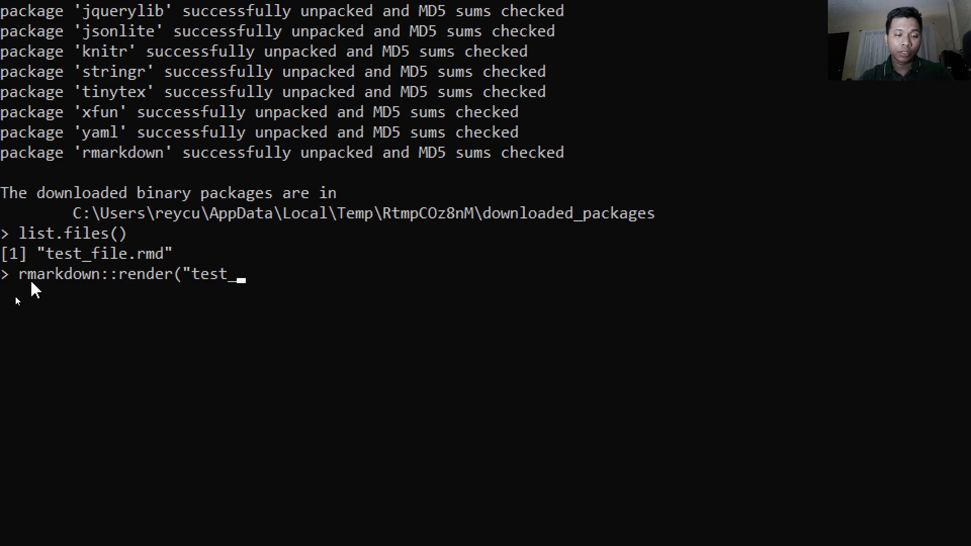
type("file.rmd")
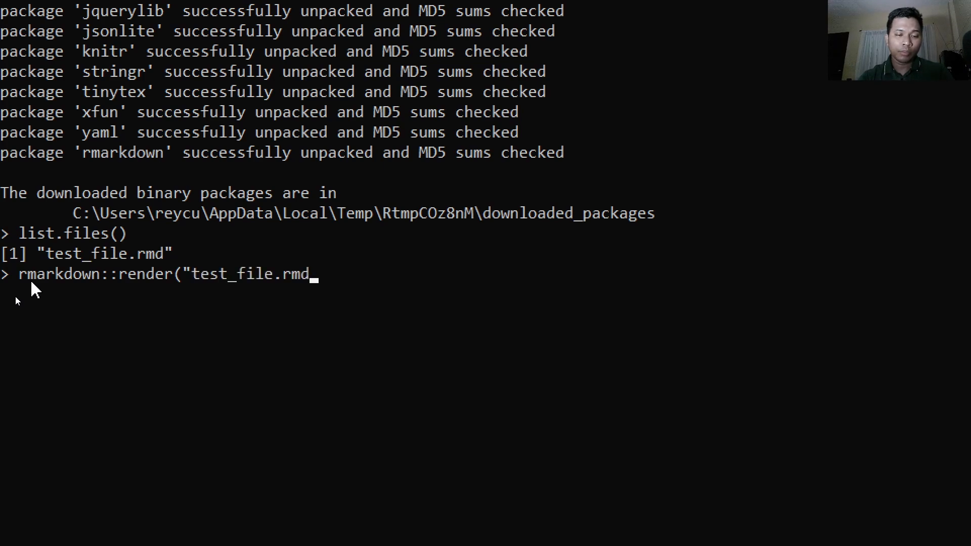
type("\")")
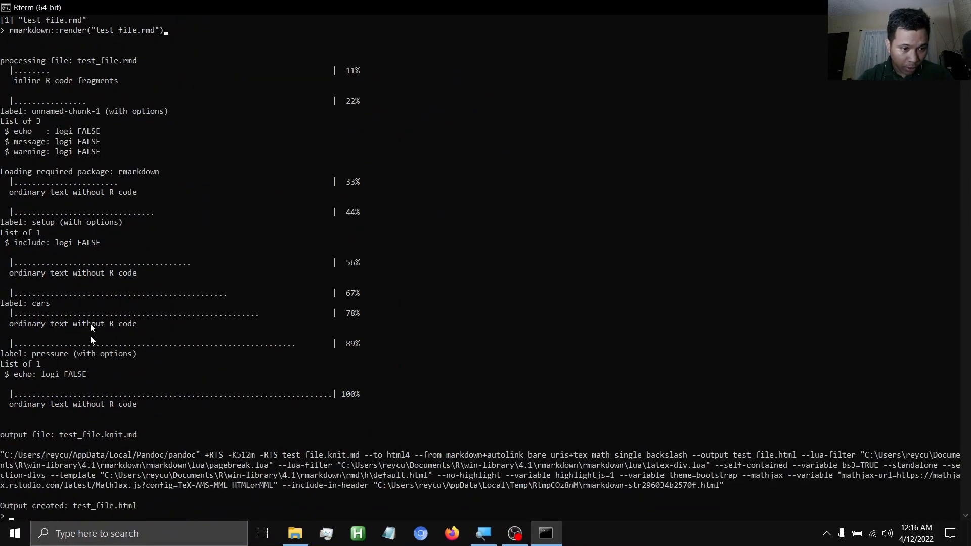
mouse_move(137, 275)
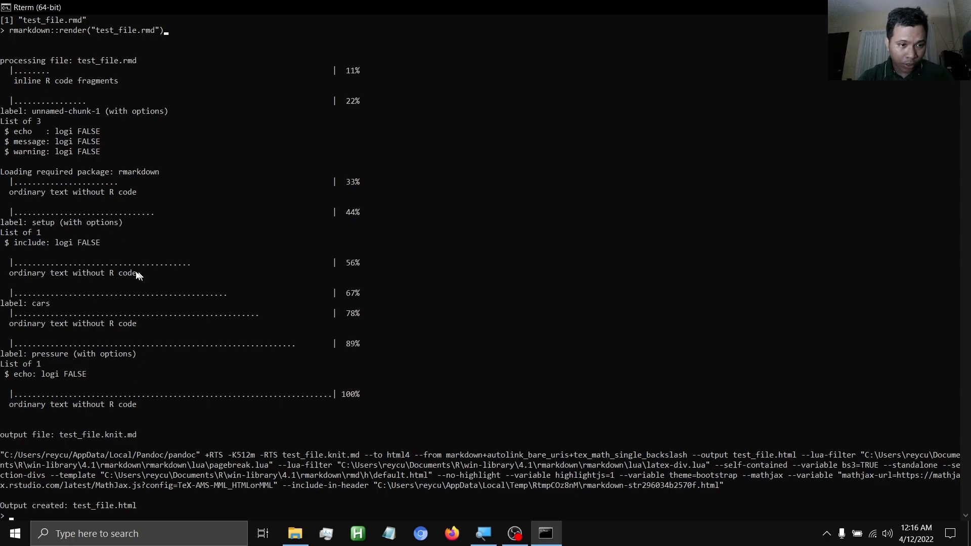
mouse_move(49, 467)
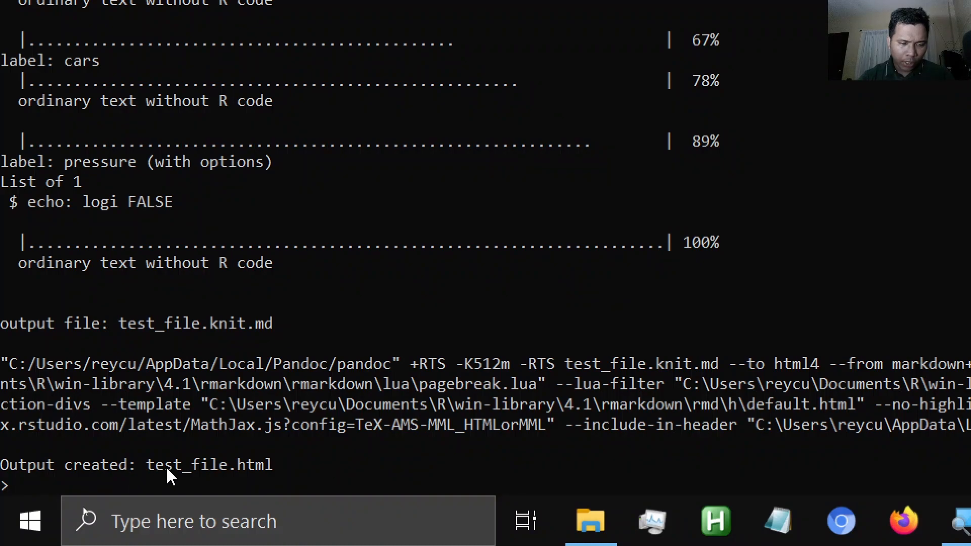
mouse_move(282, 471)
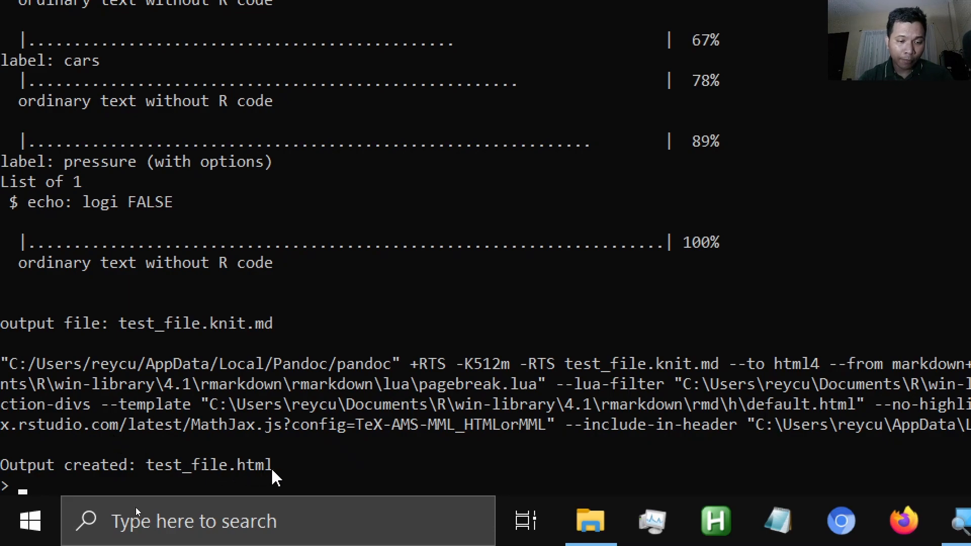
Select the created test_file.html name in the output and re-enter setwd("D:/workshop").
double_click(209, 466)
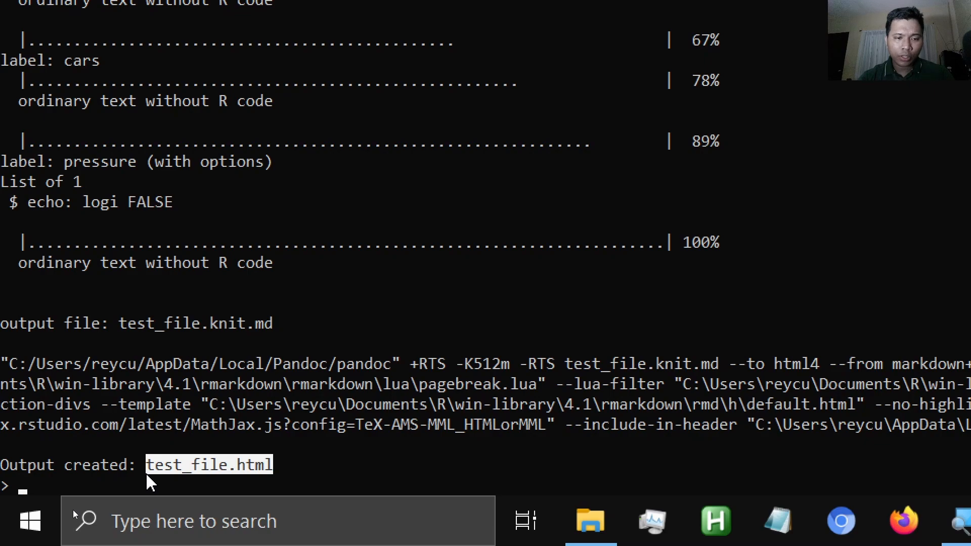
mouse_move(122, 243)
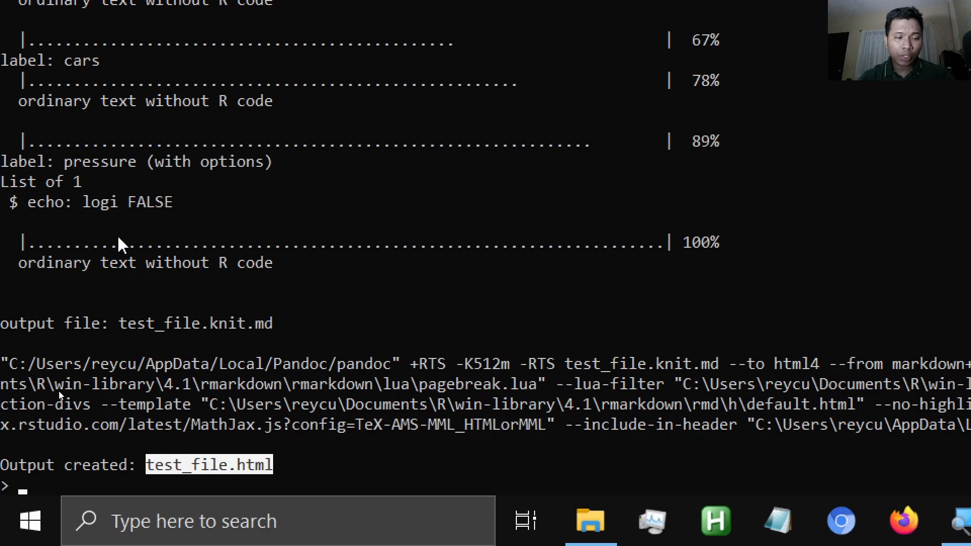
type("setwd(\"D:/workshop\")")
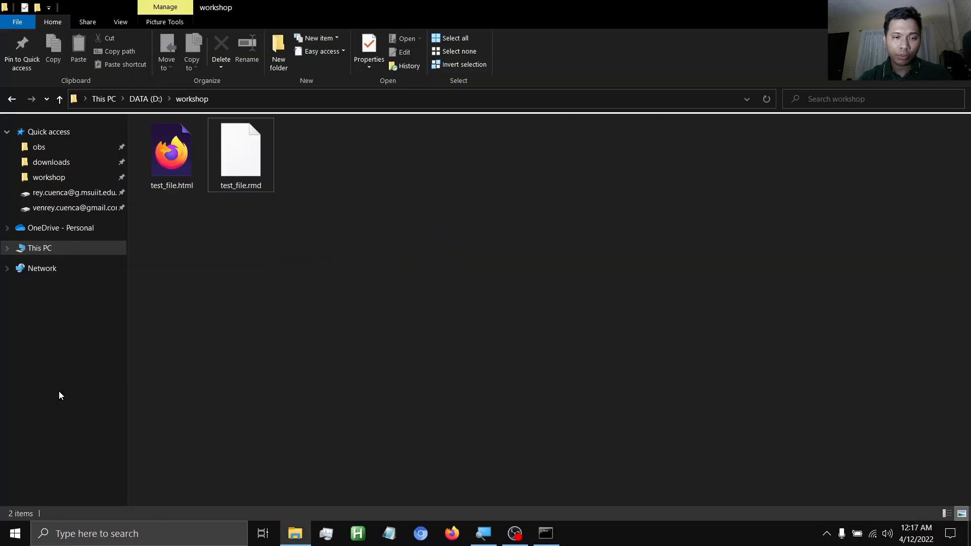
Open test_file.html from D:\workshop in Firefox.
left_click(171, 152)
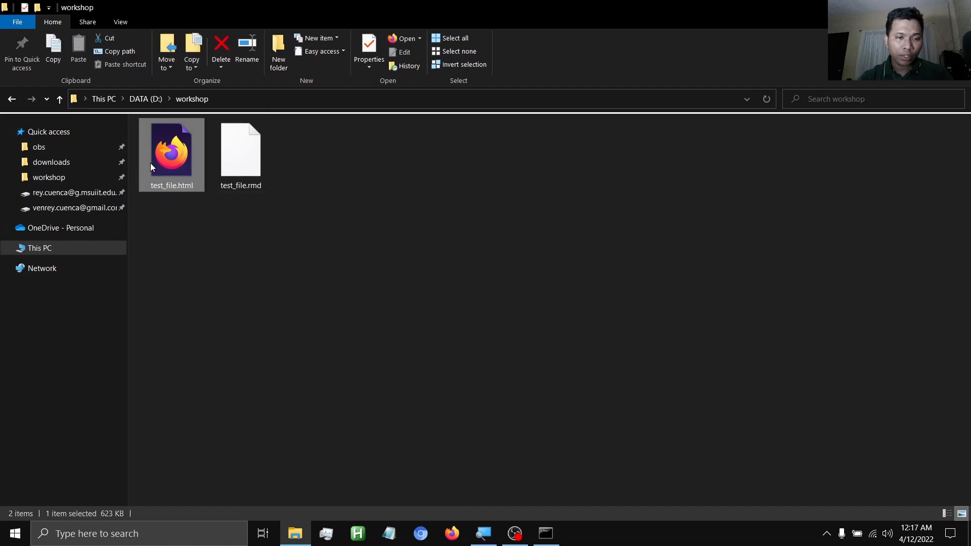
mouse_move(180, 155)
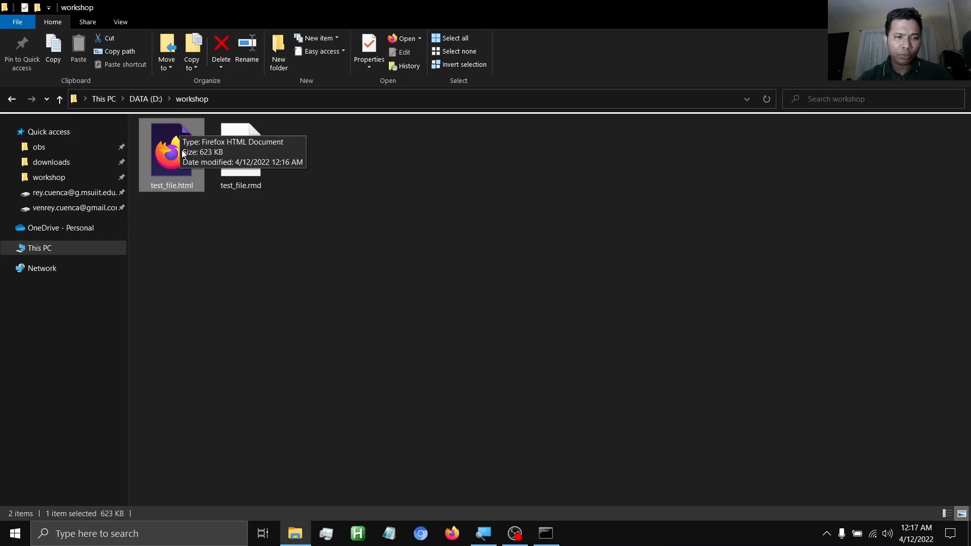
double_click(171, 152)
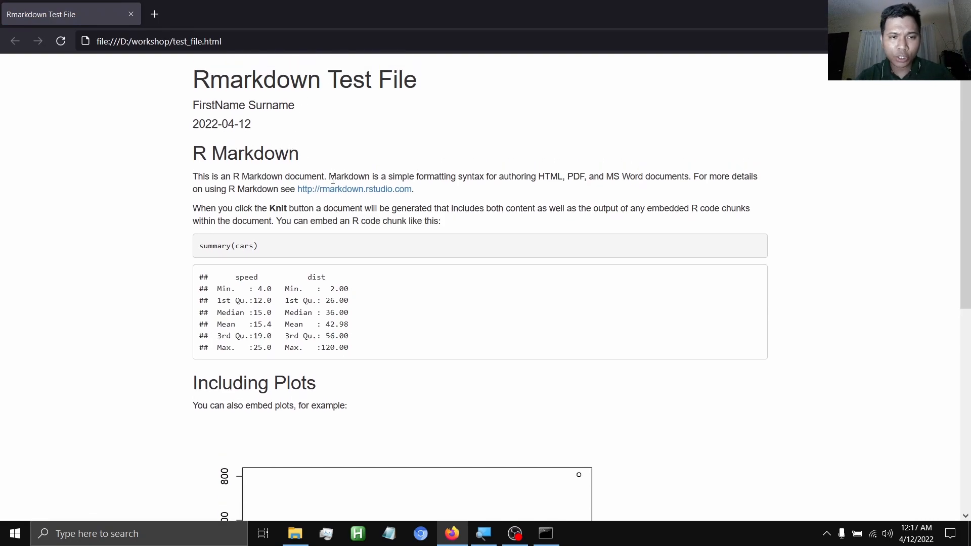
scroll("down", 3)
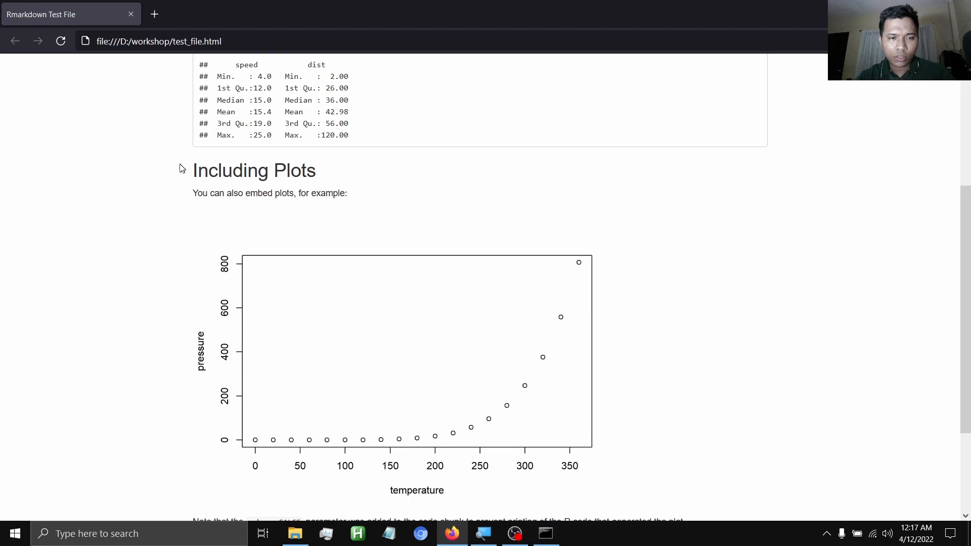
scroll("down", 3)
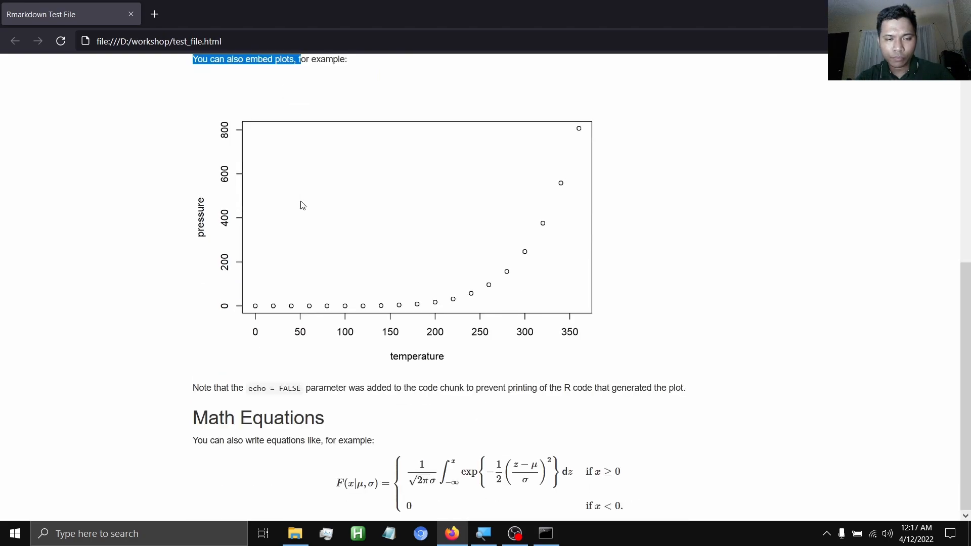
mouse_move(361, 282)
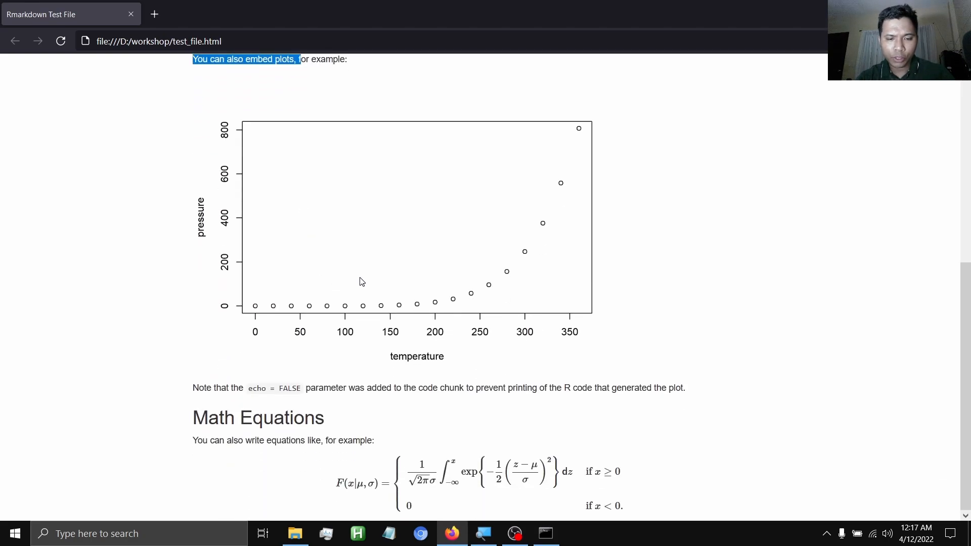